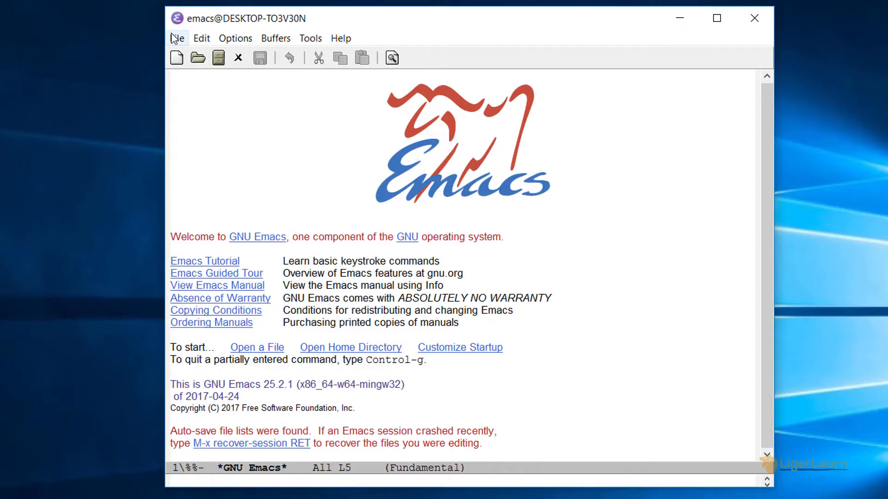
# - Browse the File, Options and Buffers menus, then pick *scratch* from the Buffers menu
pyautogui.click(177, 37)
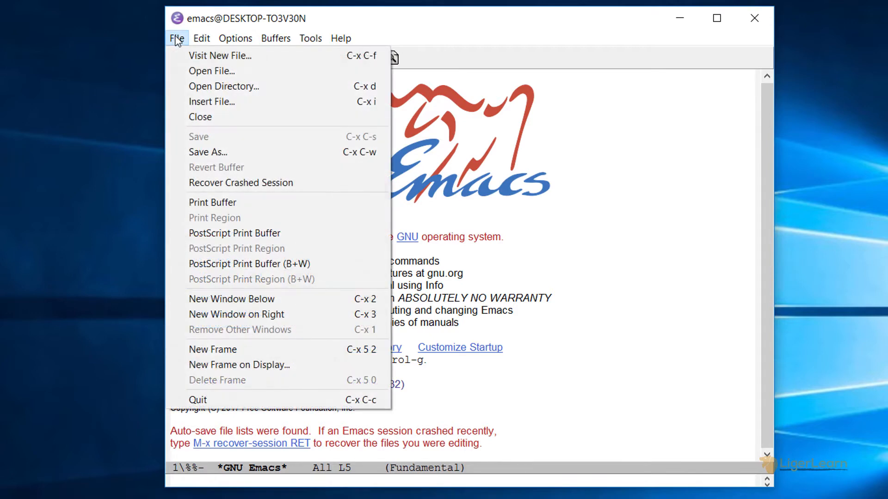
pyautogui.click(235, 38)
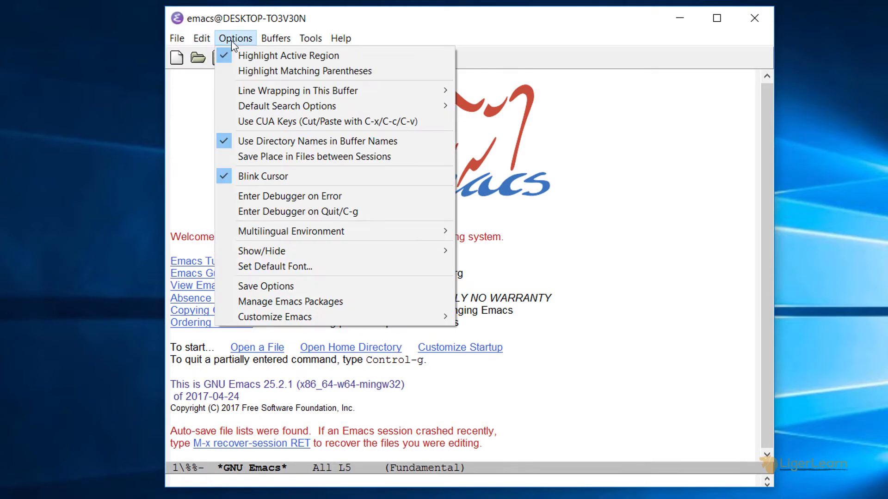
pyautogui.click(276, 38)
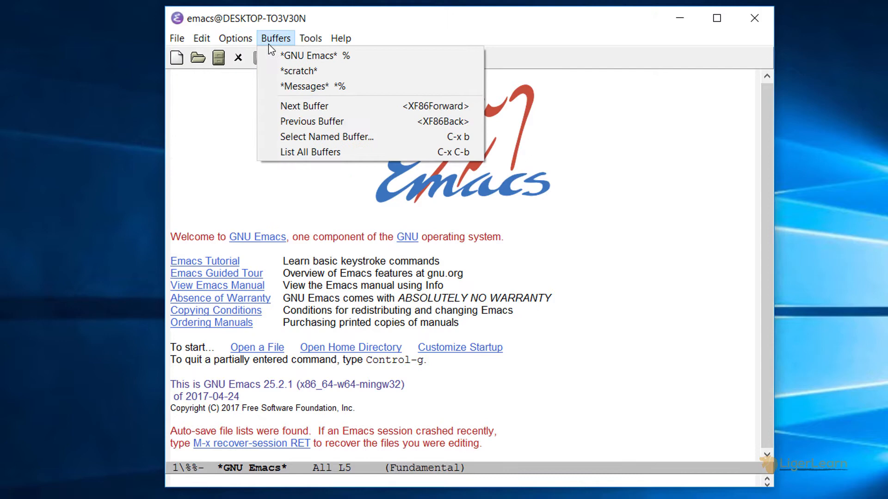
pyautogui.click(340, 38)
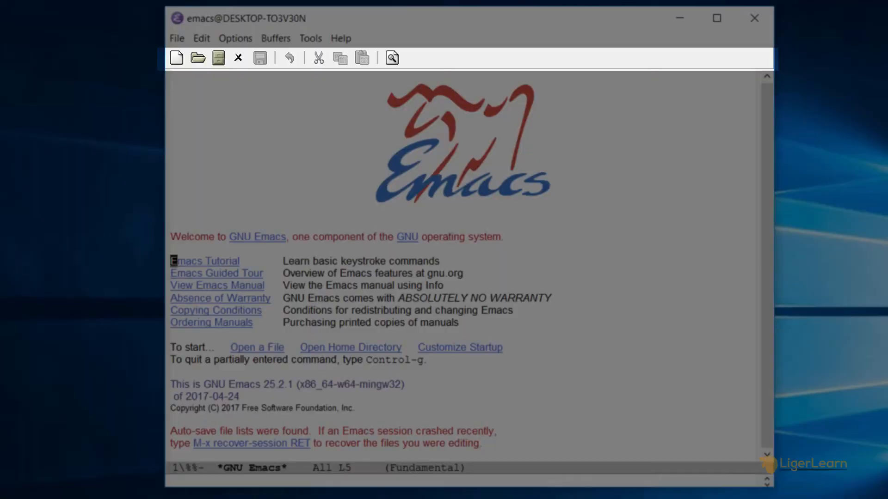
pyautogui.moveTo(66, 65)
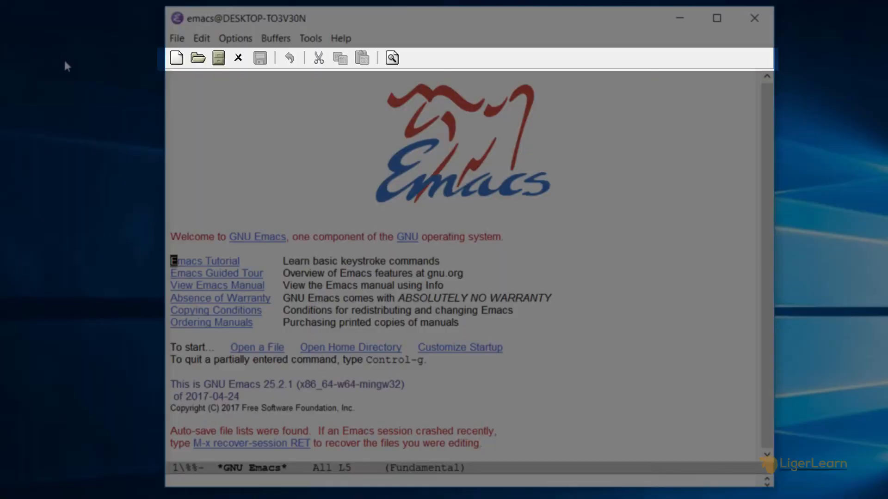
pyautogui.moveTo(177, 57)
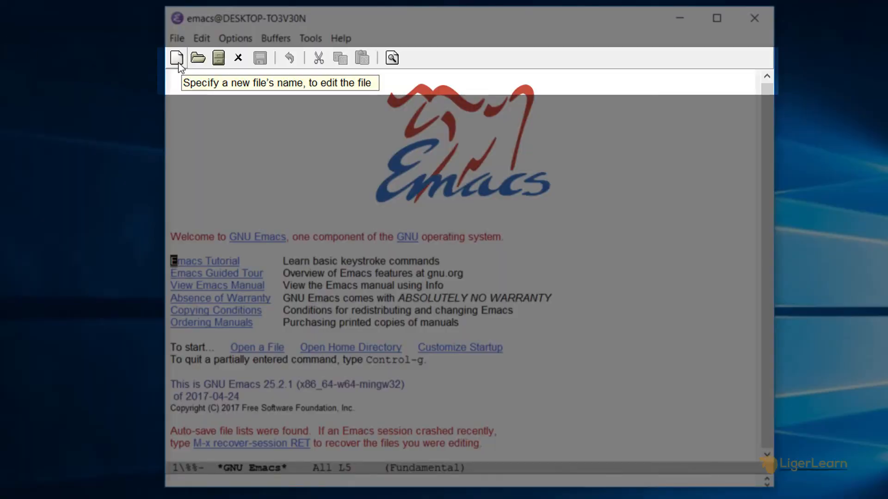
pyautogui.moveTo(197, 58)
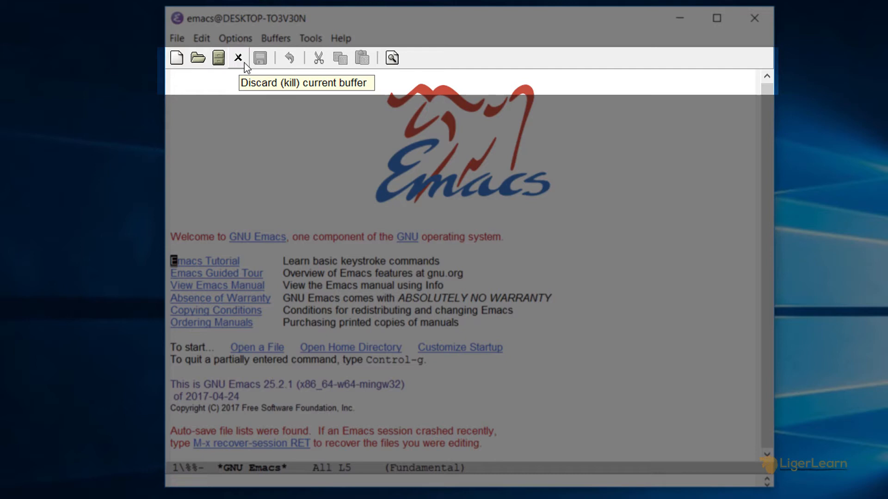
pyautogui.moveTo(288, 58)
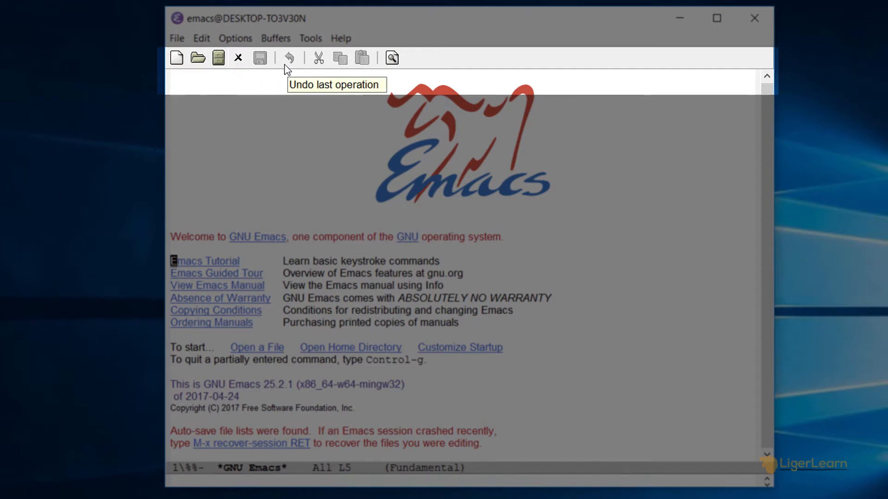
pyautogui.moveTo(319, 58)
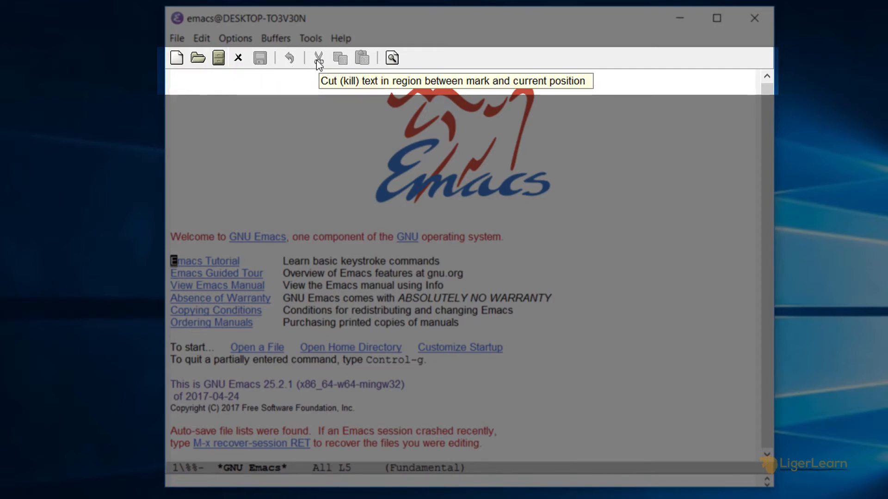
pyautogui.moveTo(340, 58)
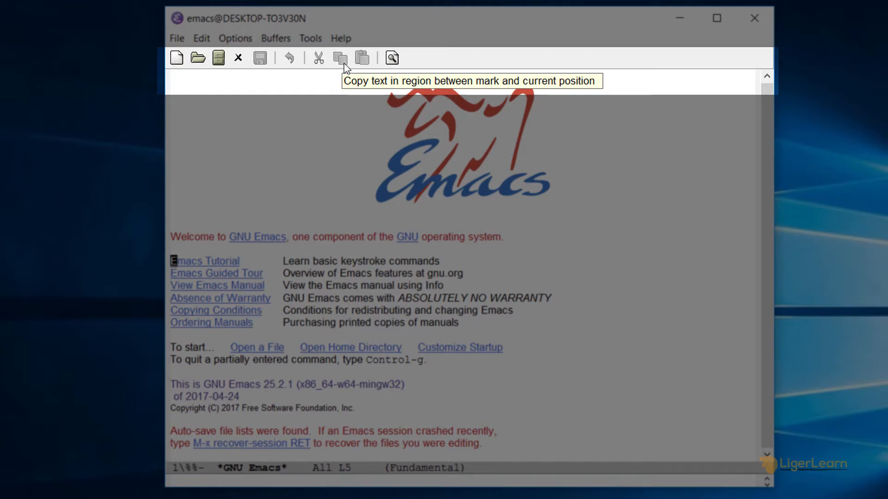
pyautogui.moveTo(392, 58)
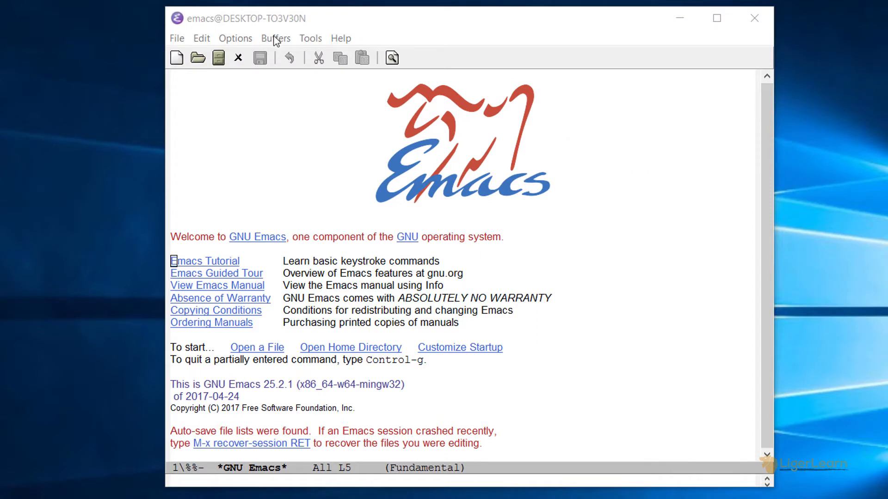
pyautogui.click(275, 38)
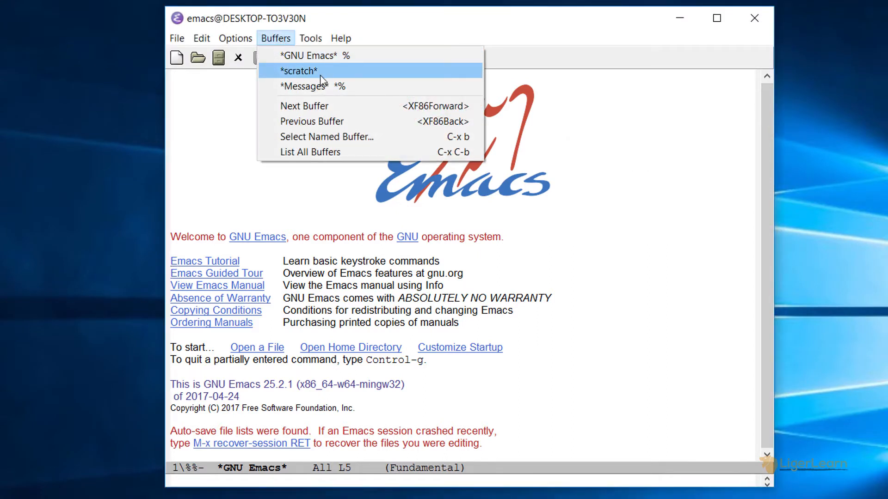
pyautogui.click(298, 71)
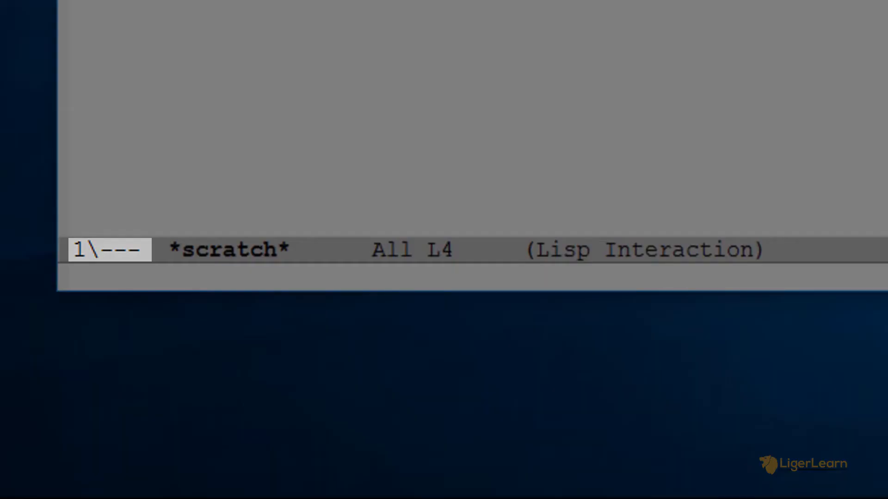
pyautogui.moveTo(85, 250)
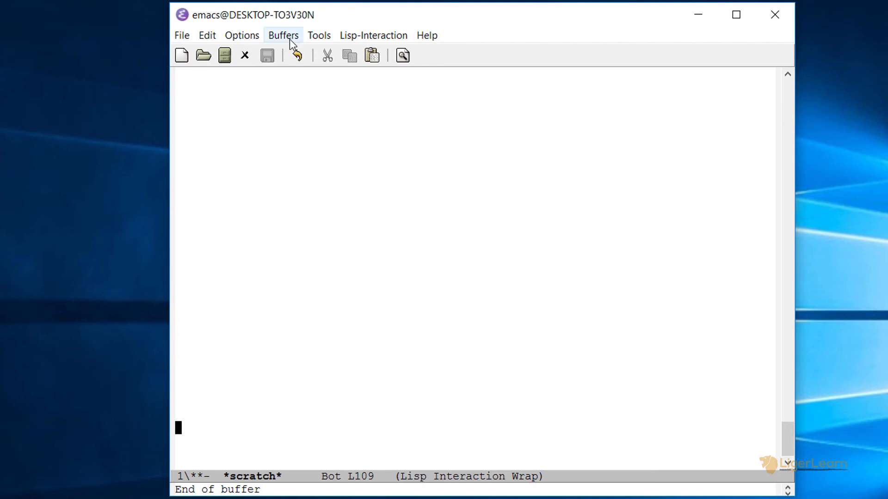
# - Show the Buffers menu listing the open buffers
pyautogui.click(283, 35)
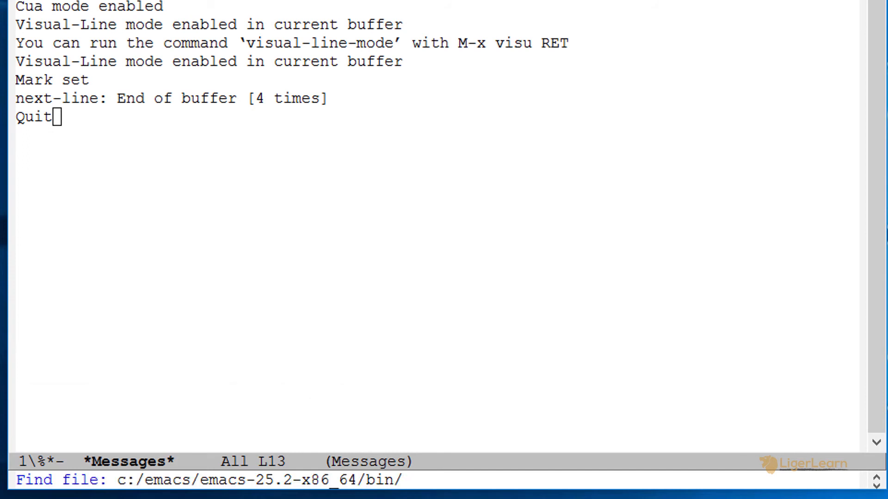
# - Abort the pending Find file minibuffer prompt with C-g twice
pyautogui.press('ctrl+g')
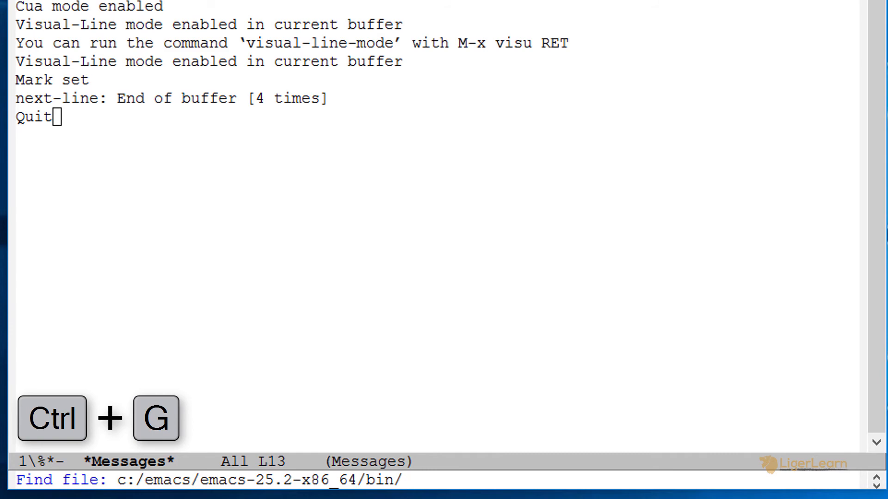
pyautogui.press('ctrl+g')
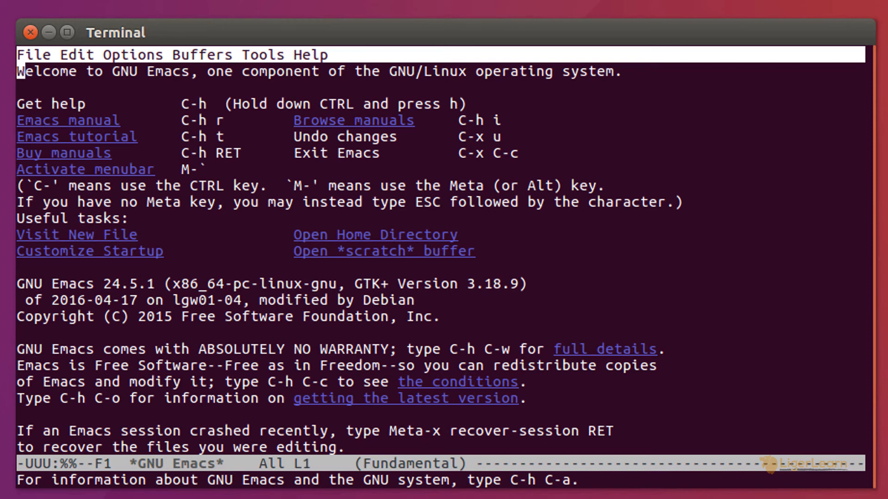
pyautogui.click(33, 55)
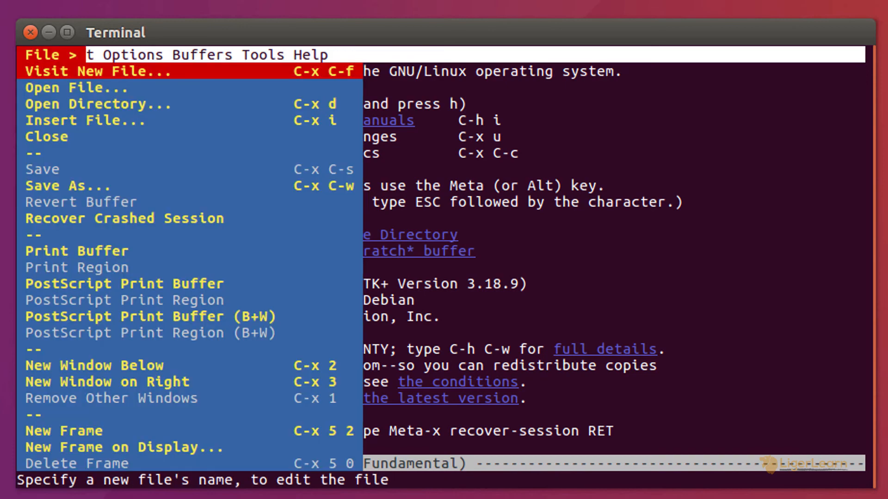
pyautogui.click(131, 54)
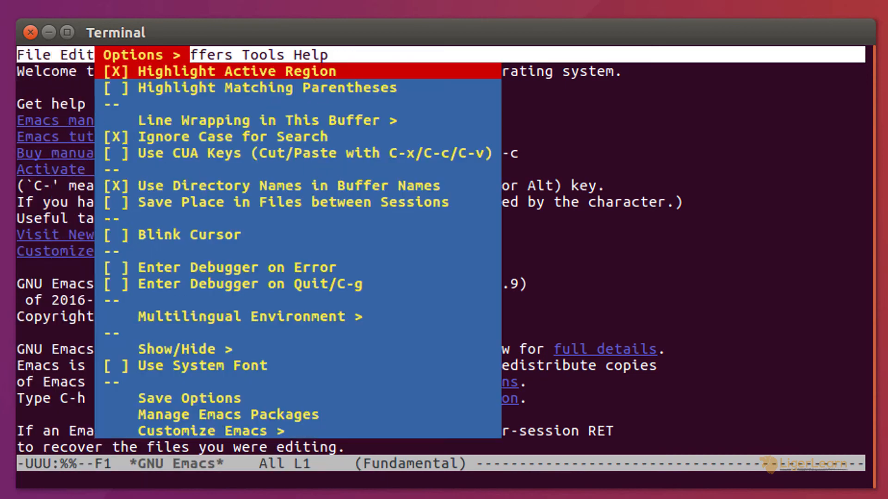
pyautogui.click(201, 55)
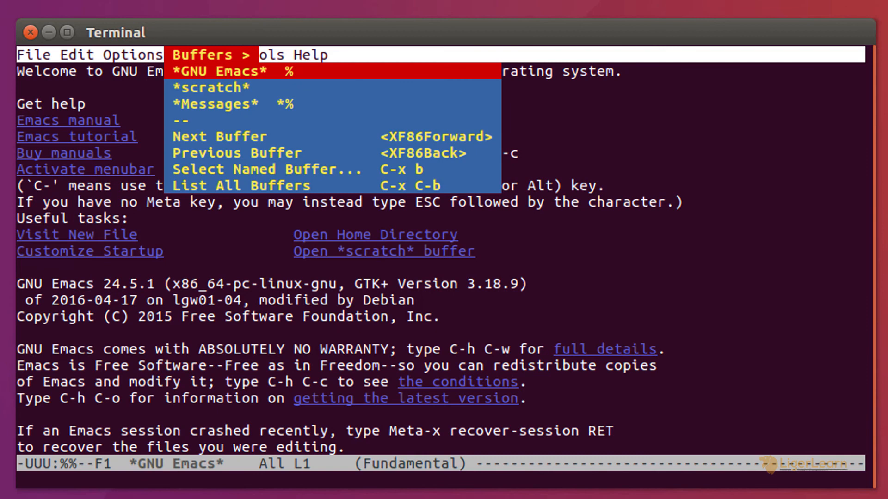
pyautogui.press('ctrl+g')
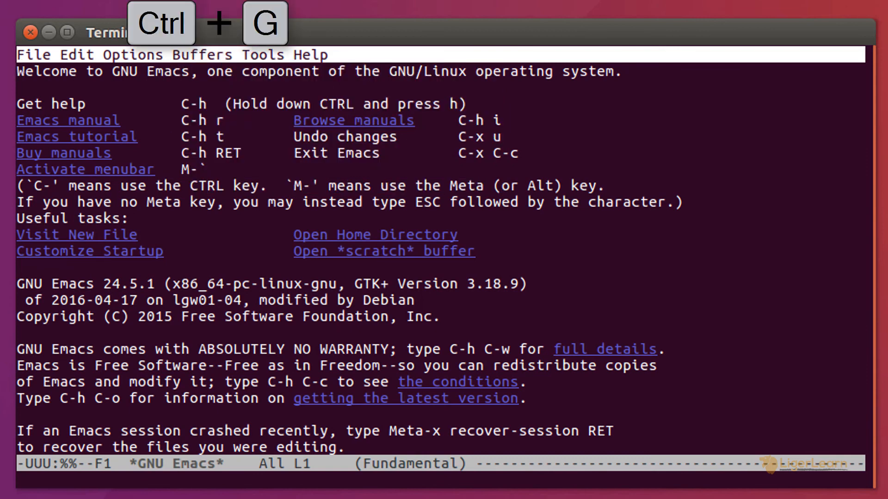
pyautogui.press('ctrl+g')
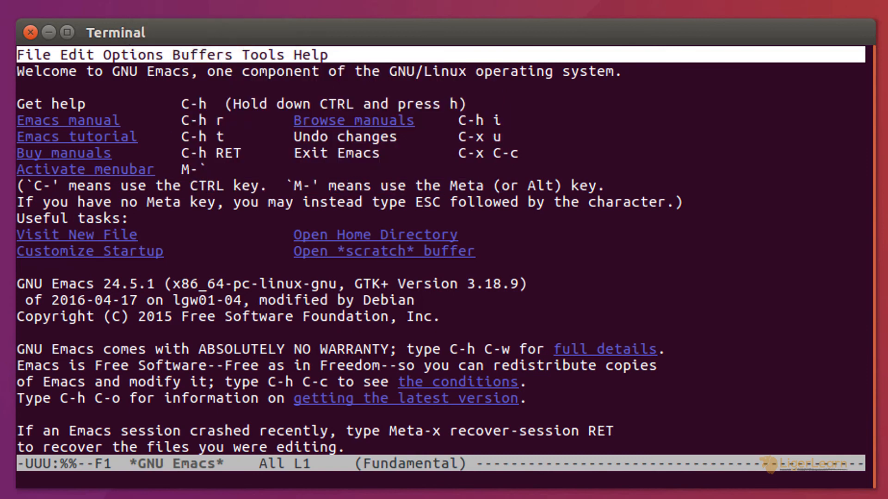